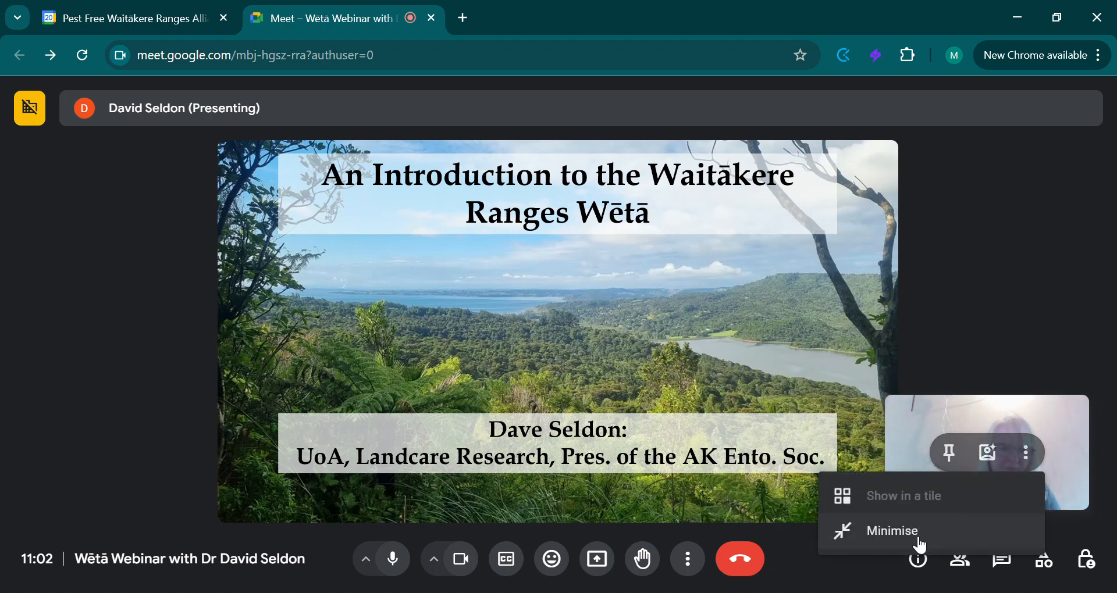
Step: Minimise your own video preview and dismiss the 'still sending your video' notice
{"action": "left_click", "coordinate": [892, 531]}
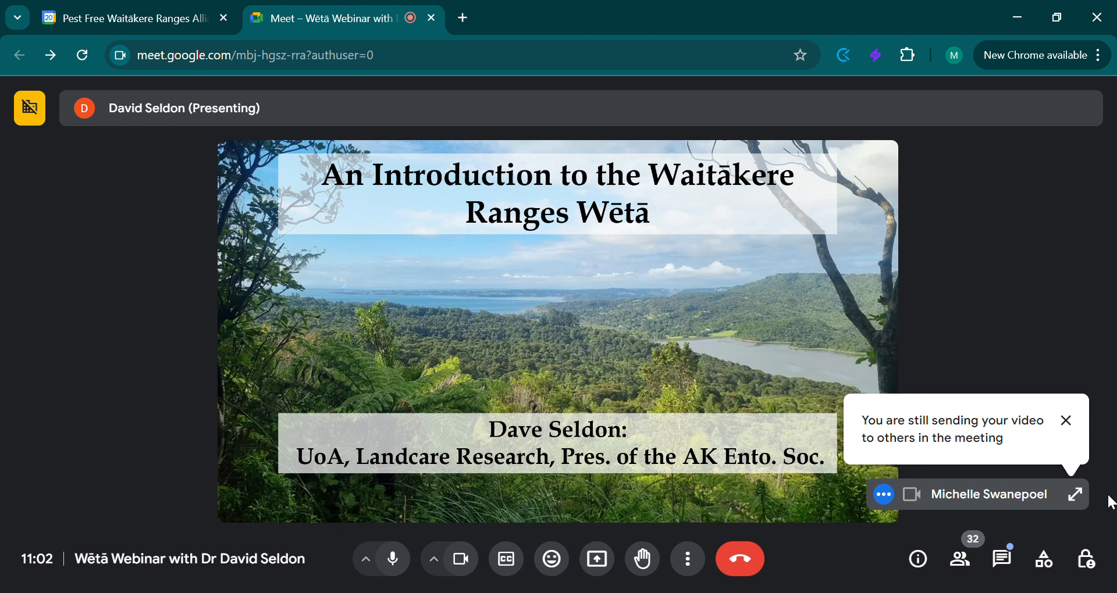
{"action": "left_click", "coordinate": [1066, 420]}
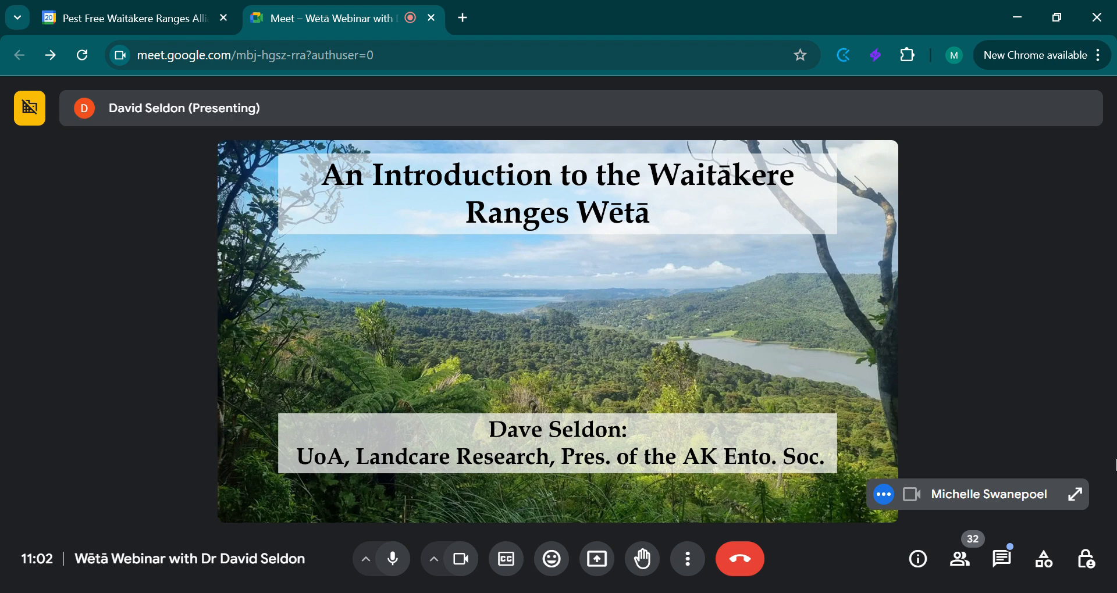
{"action": "mouse_move", "coordinate": [129, 486]}
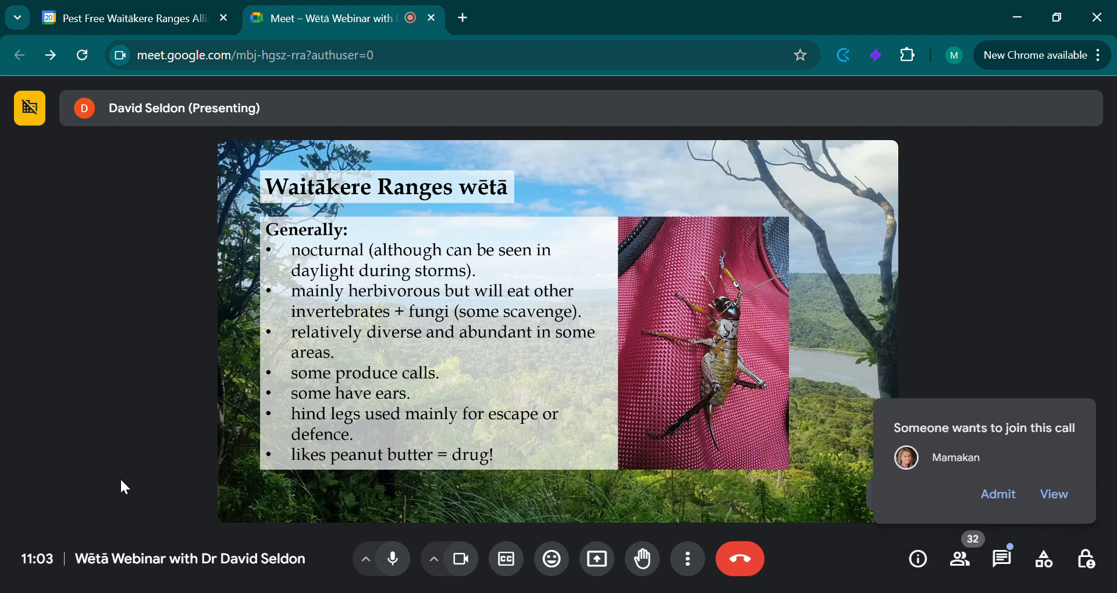
{"action": "mouse_move", "coordinate": [997, 479]}
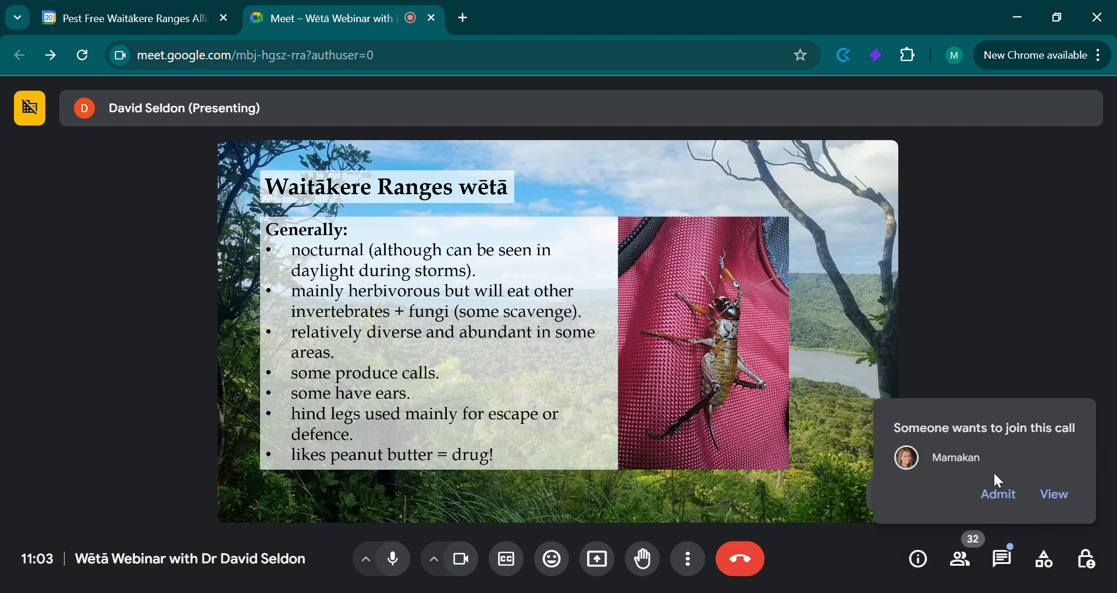
{"action": "left_click", "coordinate": [997, 494]}
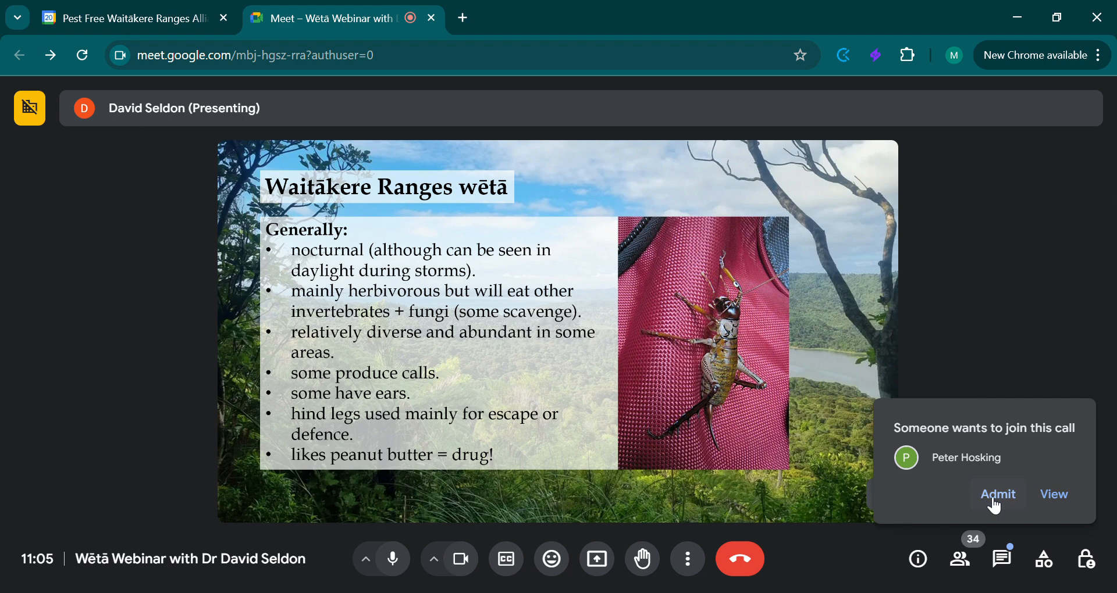
{"action": "left_click", "coordinate": [997, 494]}
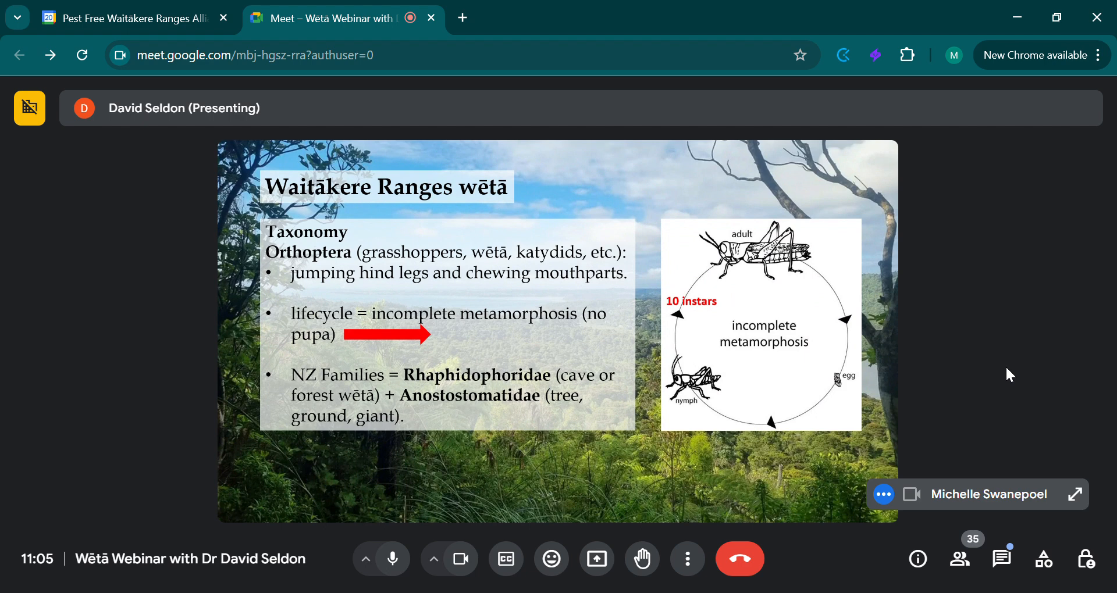
{"action": "mouse_move", "coordinate": [1108, 220]}
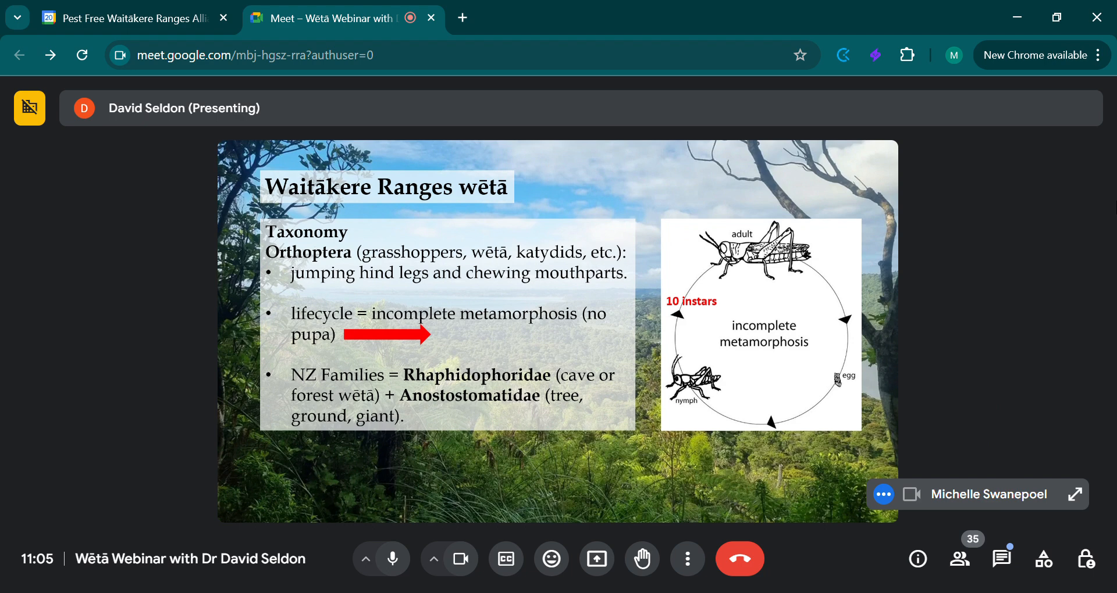
{"action": "mouse_move", "coordinate": [1083, 188]}
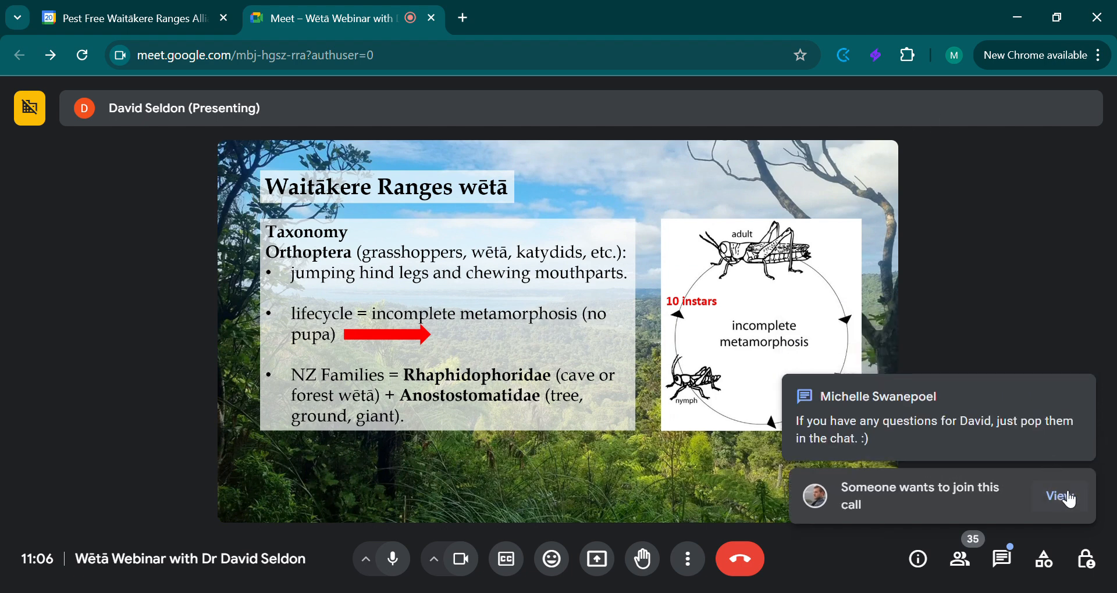
{"action": "left_click", "coordinate": [960, 559]}
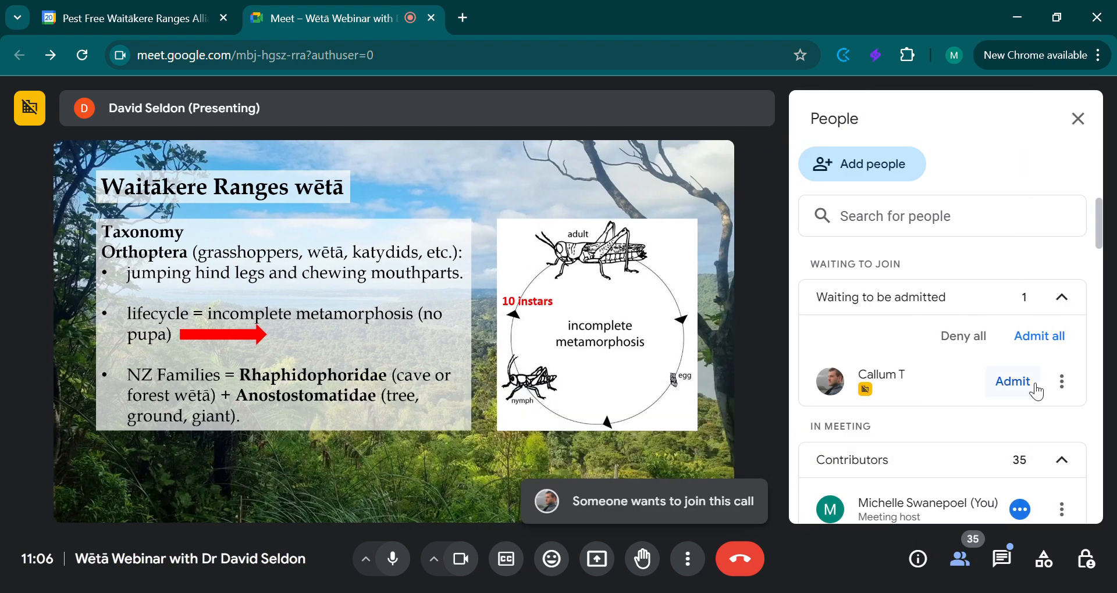
{"action": "left_click", "coordinate": [1012, 381]}
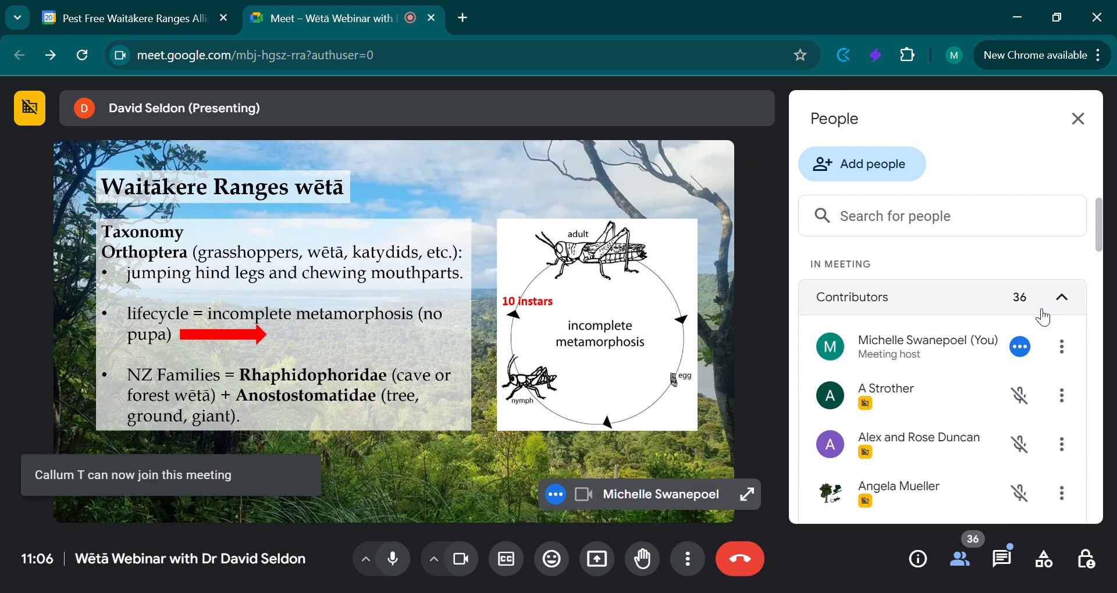
{"action": "left_click", "coordinate": [1077, 119]}
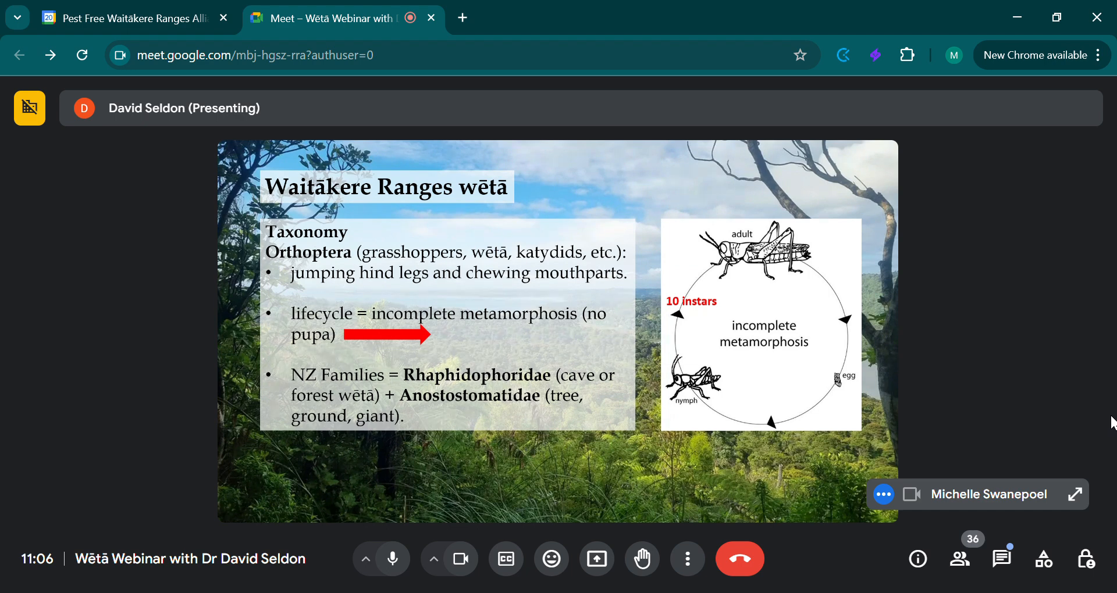
{"action": "mouse_move", "coordinate": [1099, 330]}
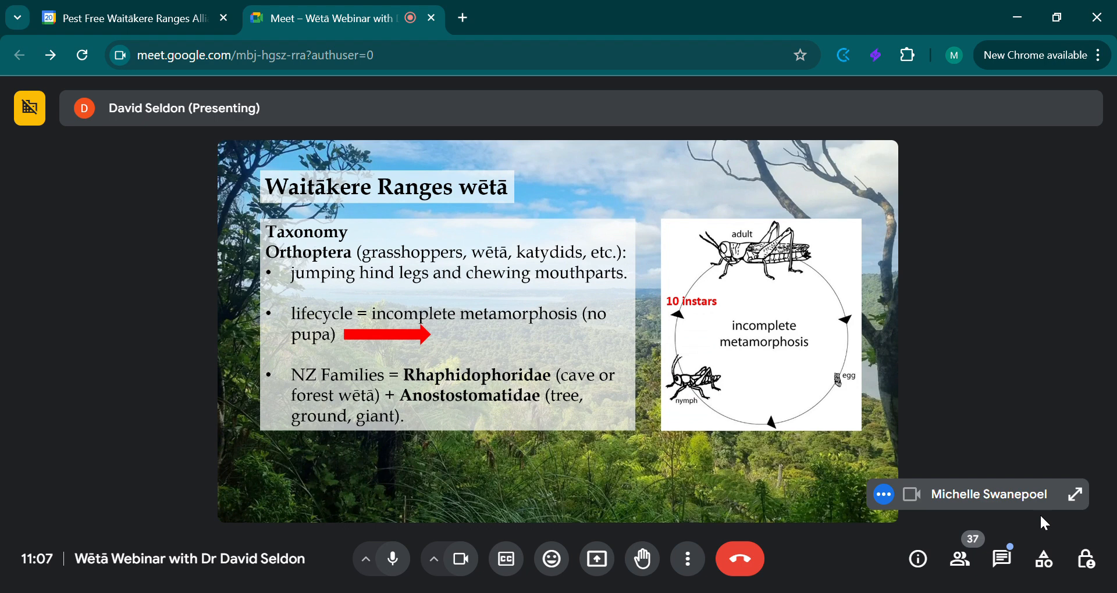
{"action": "mouse_move", "coordinate": [1062, 525]}
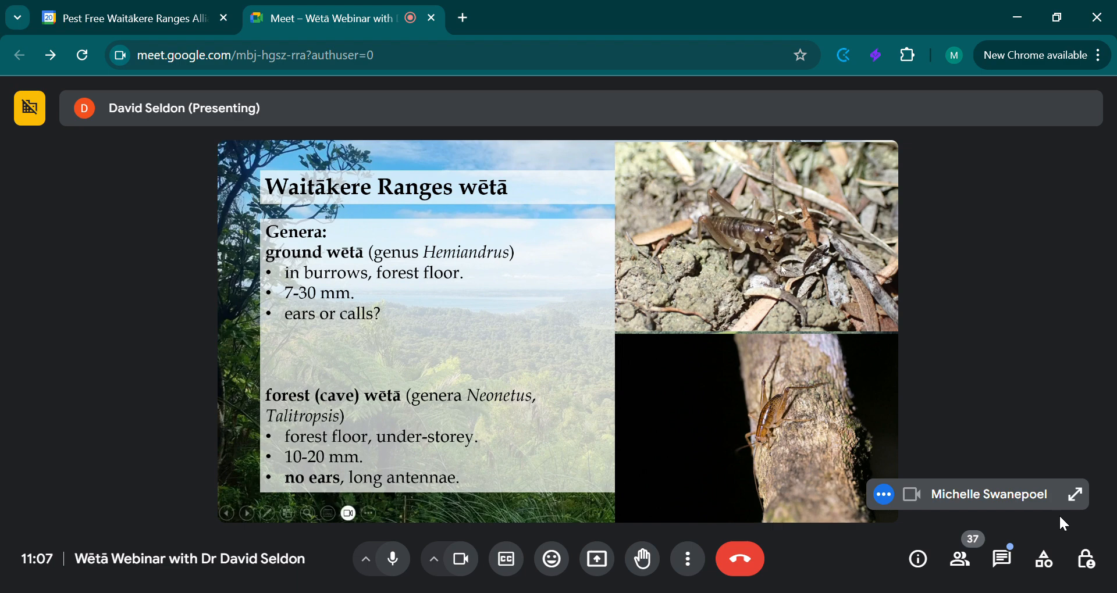
{"action": "mouse_move", "coordinate": [762, 253]}
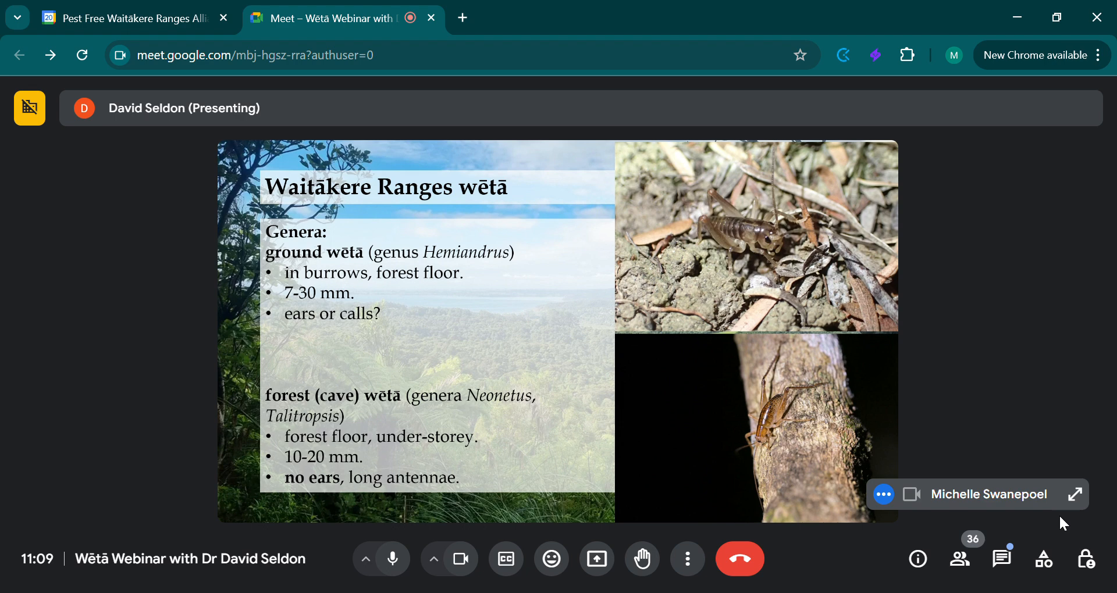
{"action": "mouse_move", "coordinate": [1007, 471]}
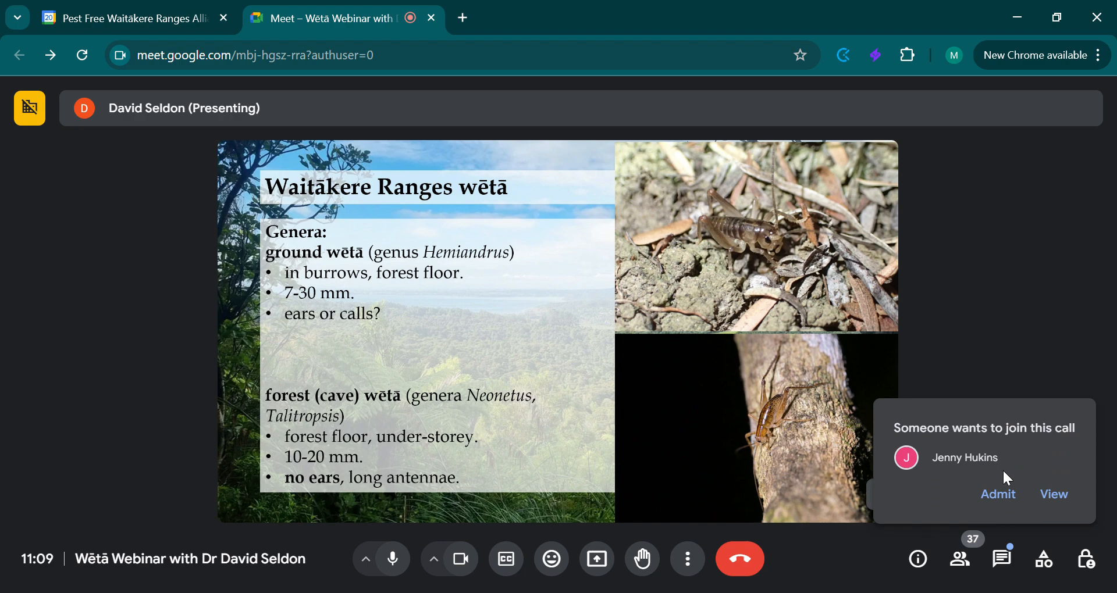
{"action": "mouse_move", "coordinate": [1017, 473]}
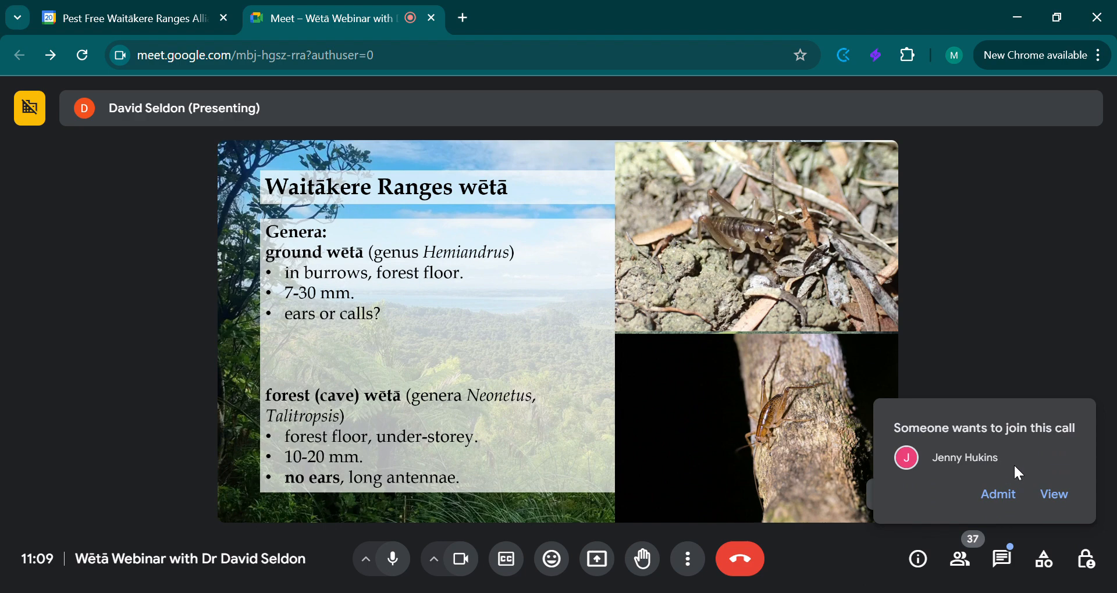
{"action": "left_click", "coordinate": [997, 493]}
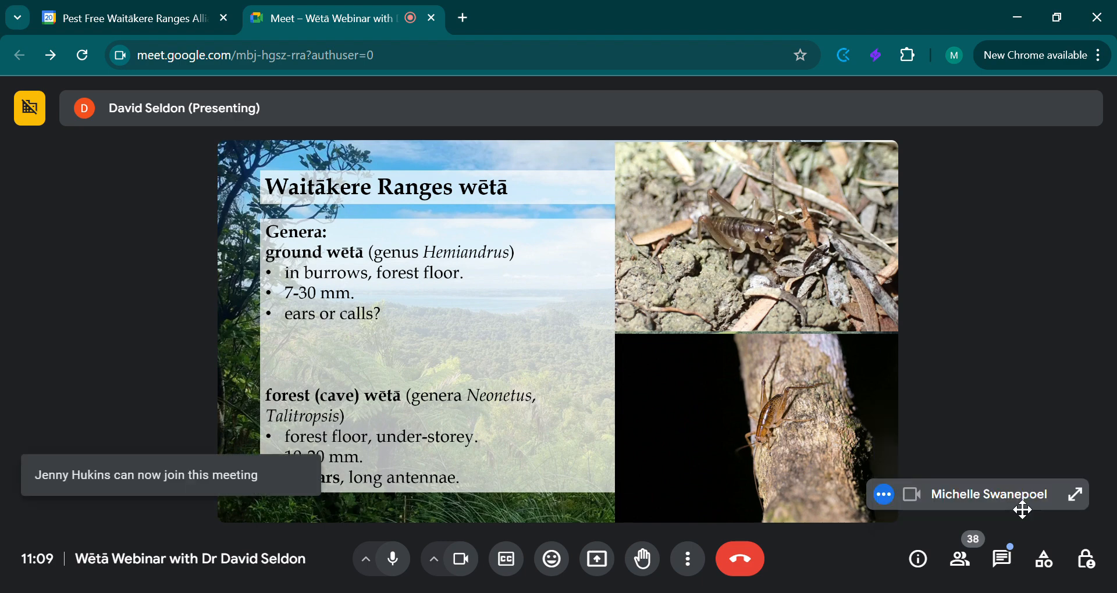
{"action": "mouse_move", "coordinate": [1018, 396]}
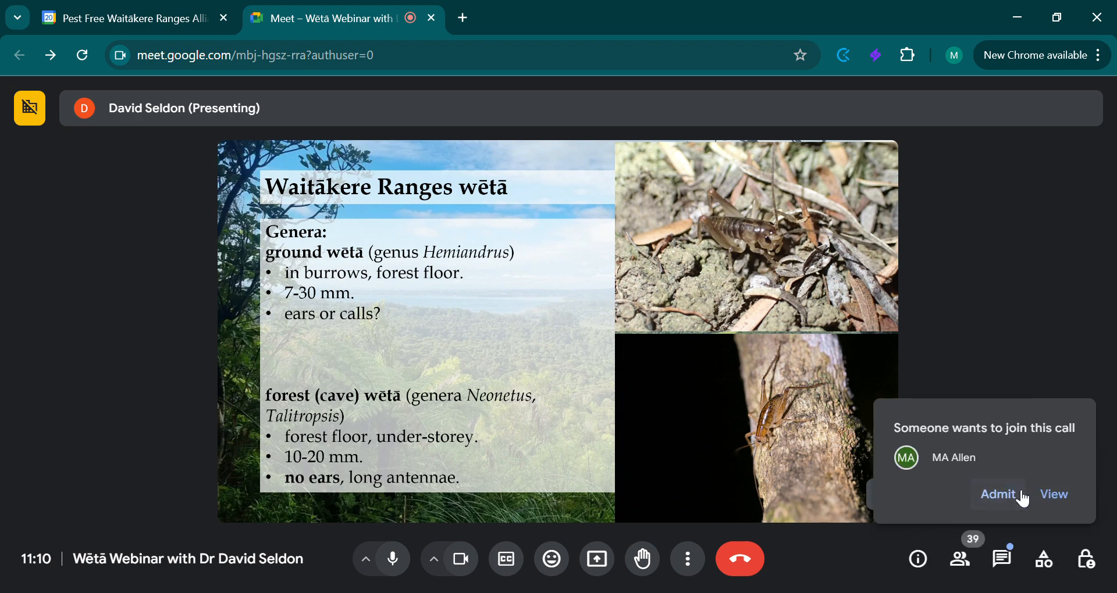
{"action": "left_click", "coordinate": [997, 495]}
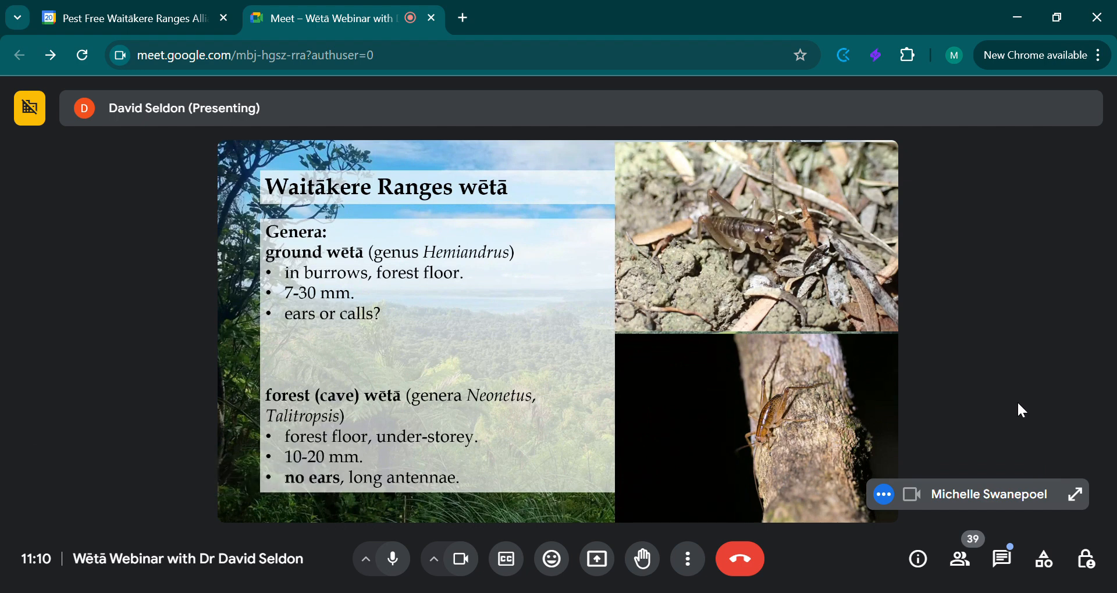
{"action": "mouse_move", "coordinate": [1014, 408]}
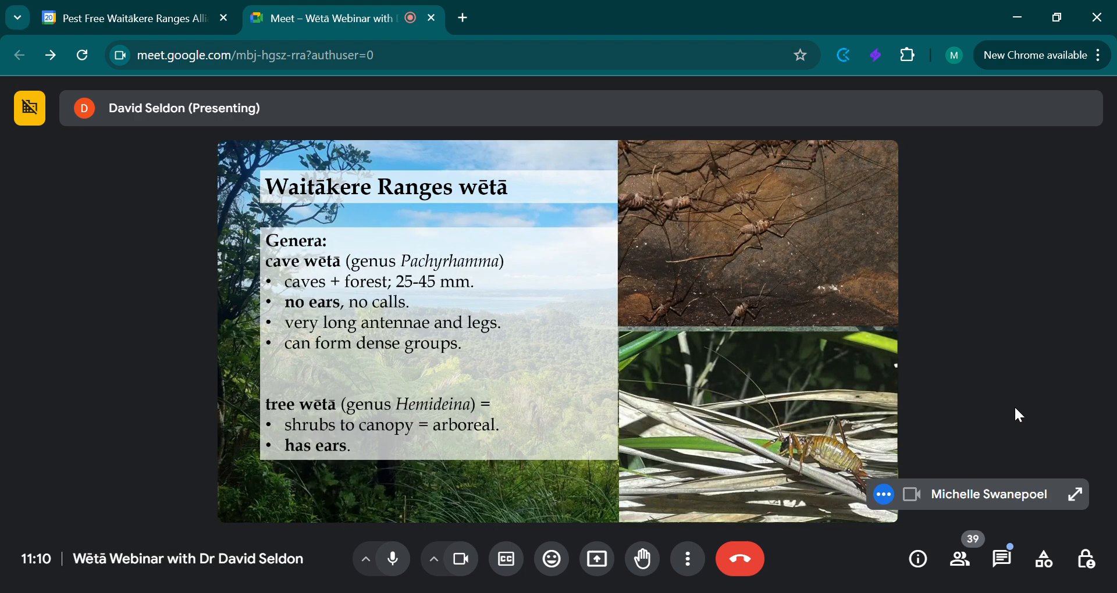
{"action": "mouse_move", "coordinate": [1018, 406]}
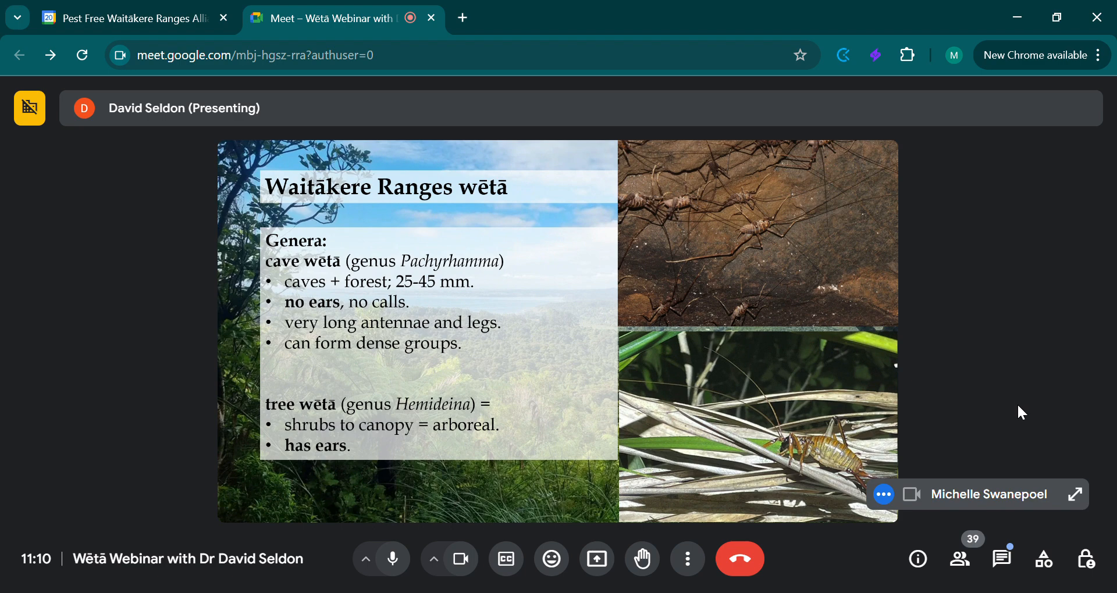
{"action": "mouse_move", "coordinate": [993, 445]}
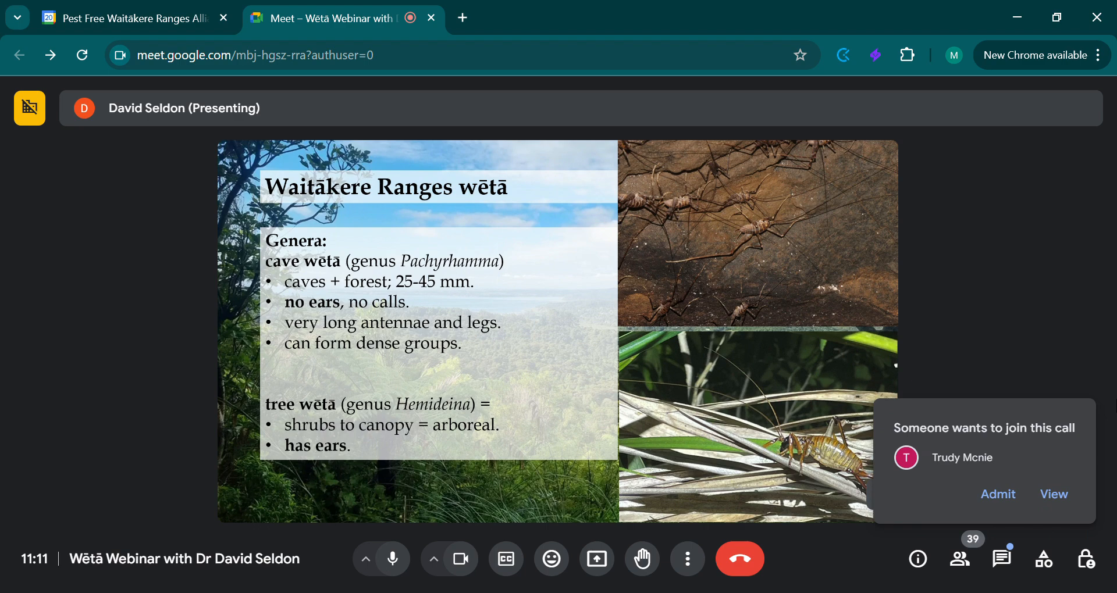
{"action": "mouse_move", "coordinate": [925, 481]}
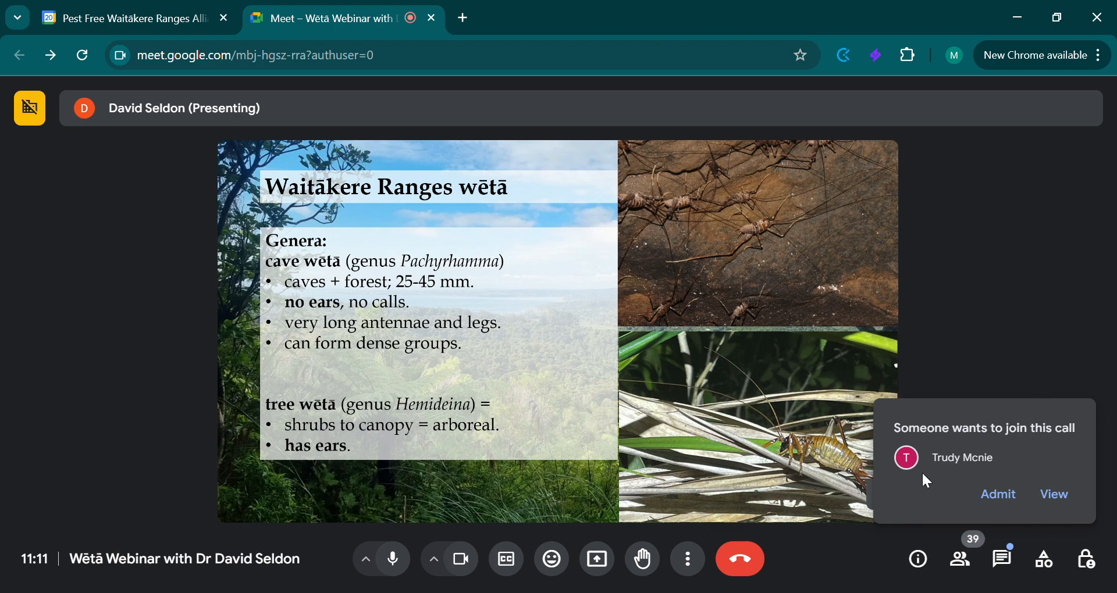
{"action": "left_click", "coordinate": [996, 494]}
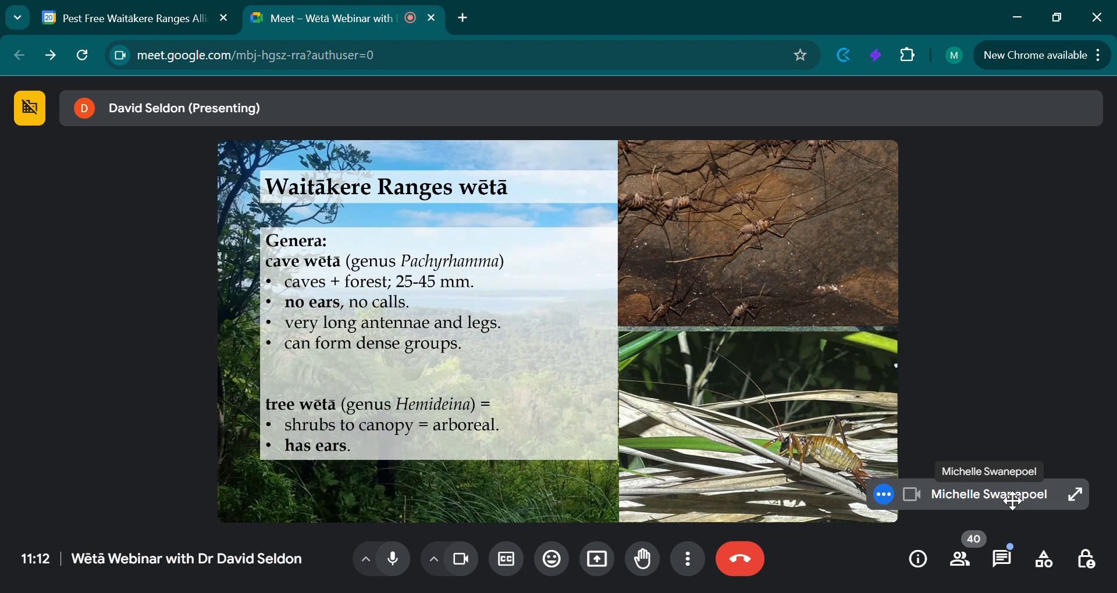
{"action": "mouse_move", "coordinate": [771, 9]}
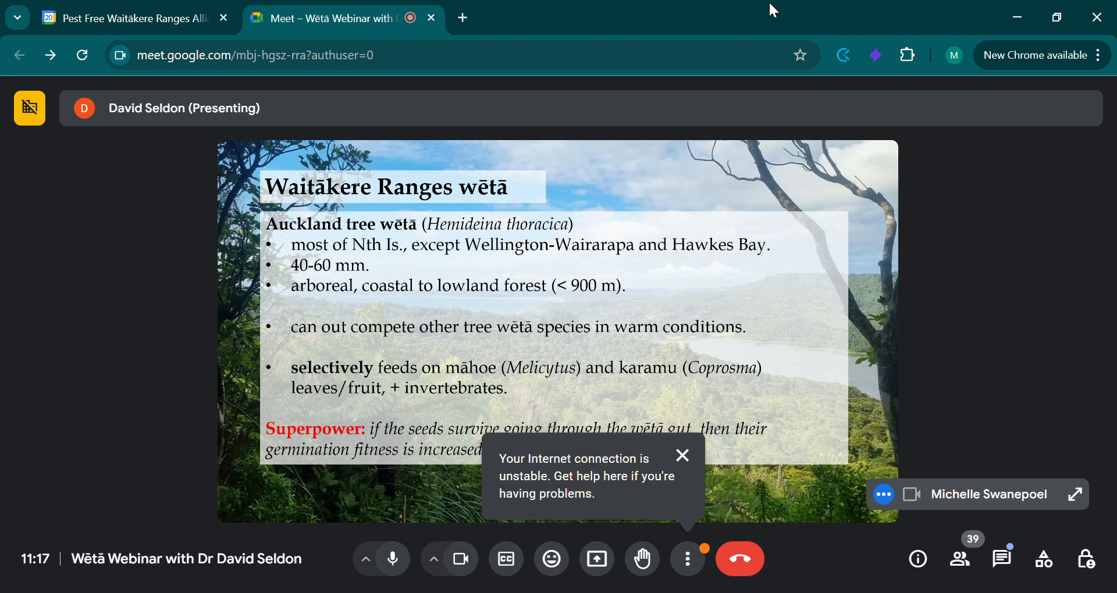
{"action": "left_click", "coordinate": [680, 456]}
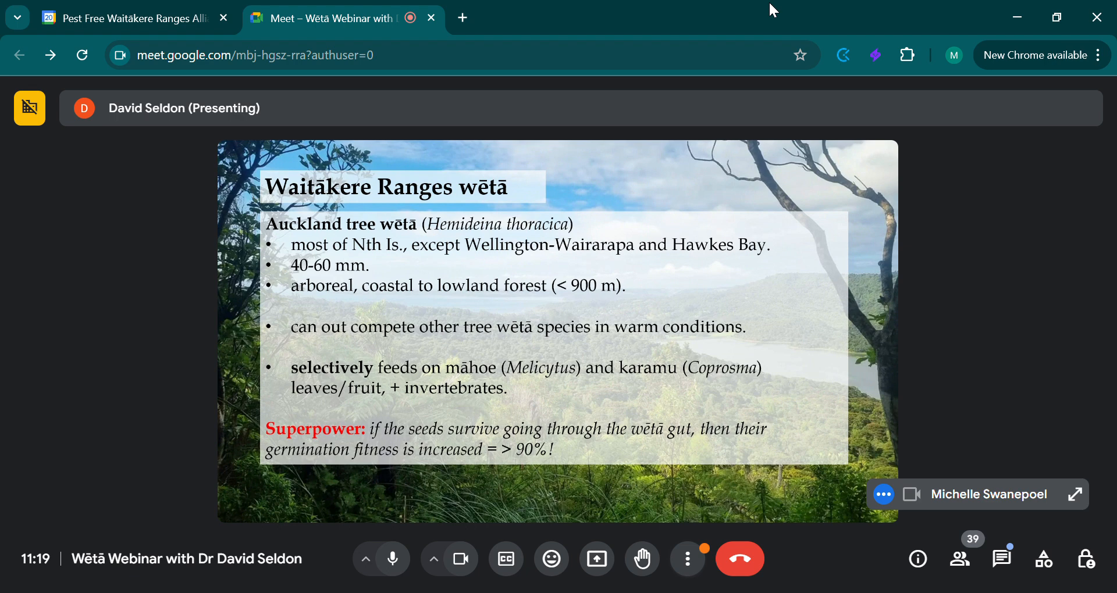
{"action": "mouse_move", "coordinate": [687, 558]}
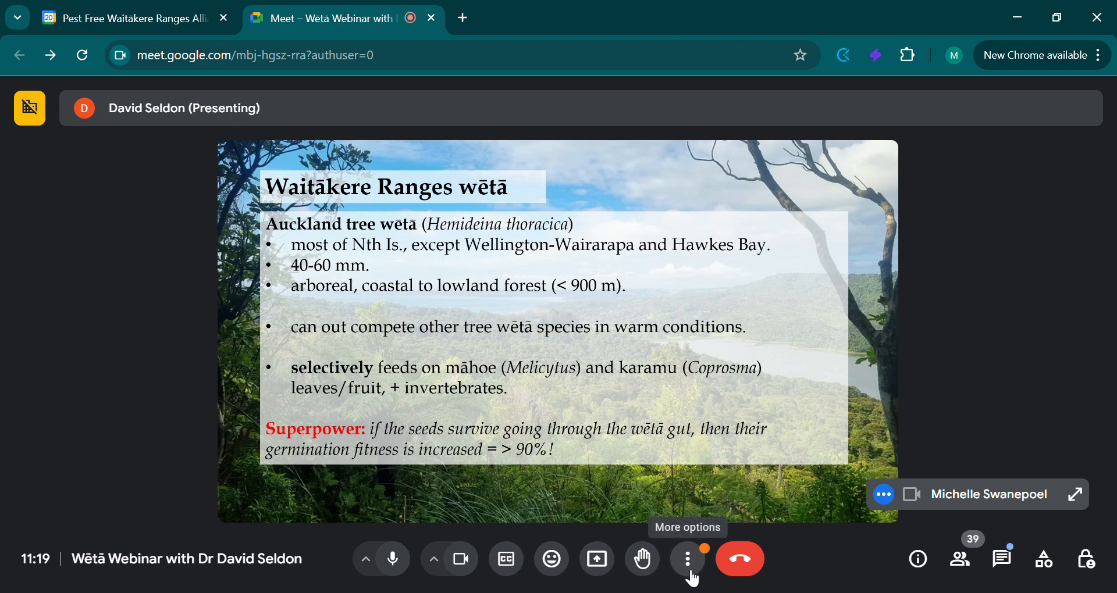
{"action": "left_click", "coordinate": [686, 558]}
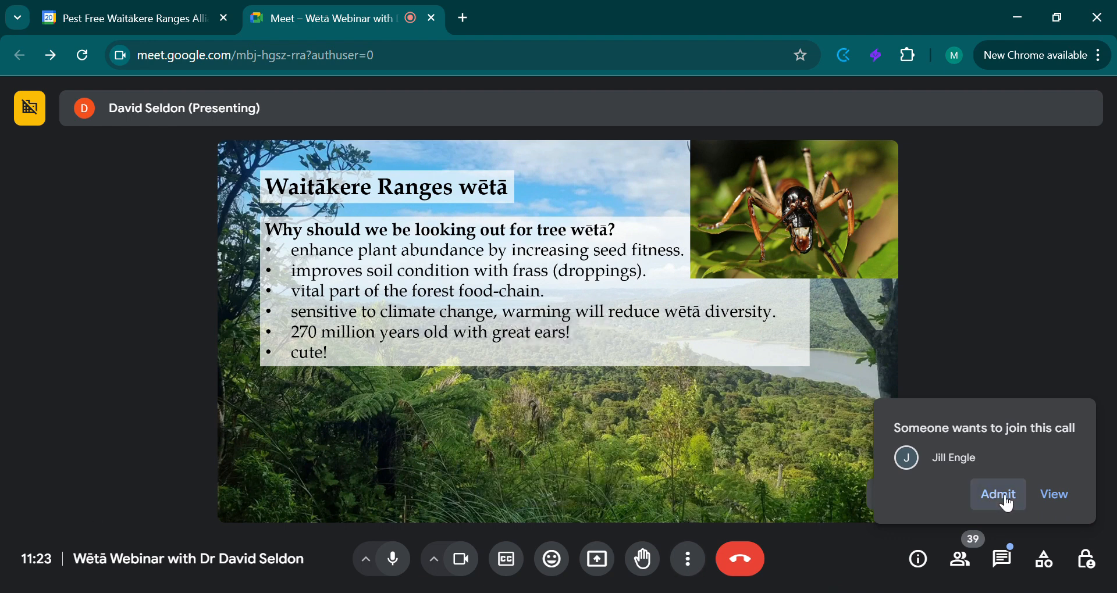
{"action": "left_click", "coordinate": [997, 495]}
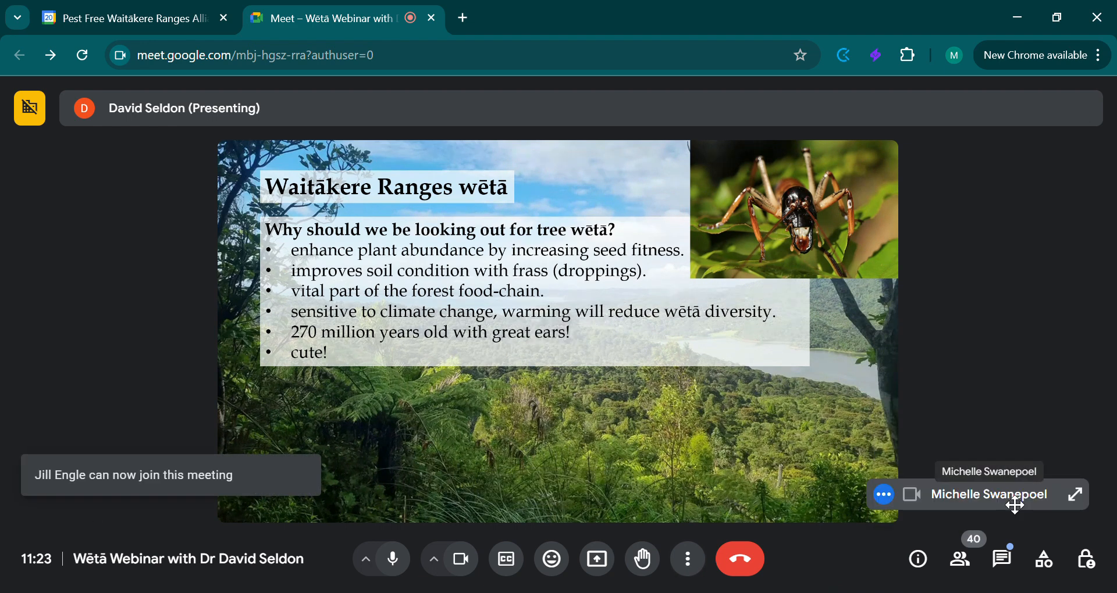